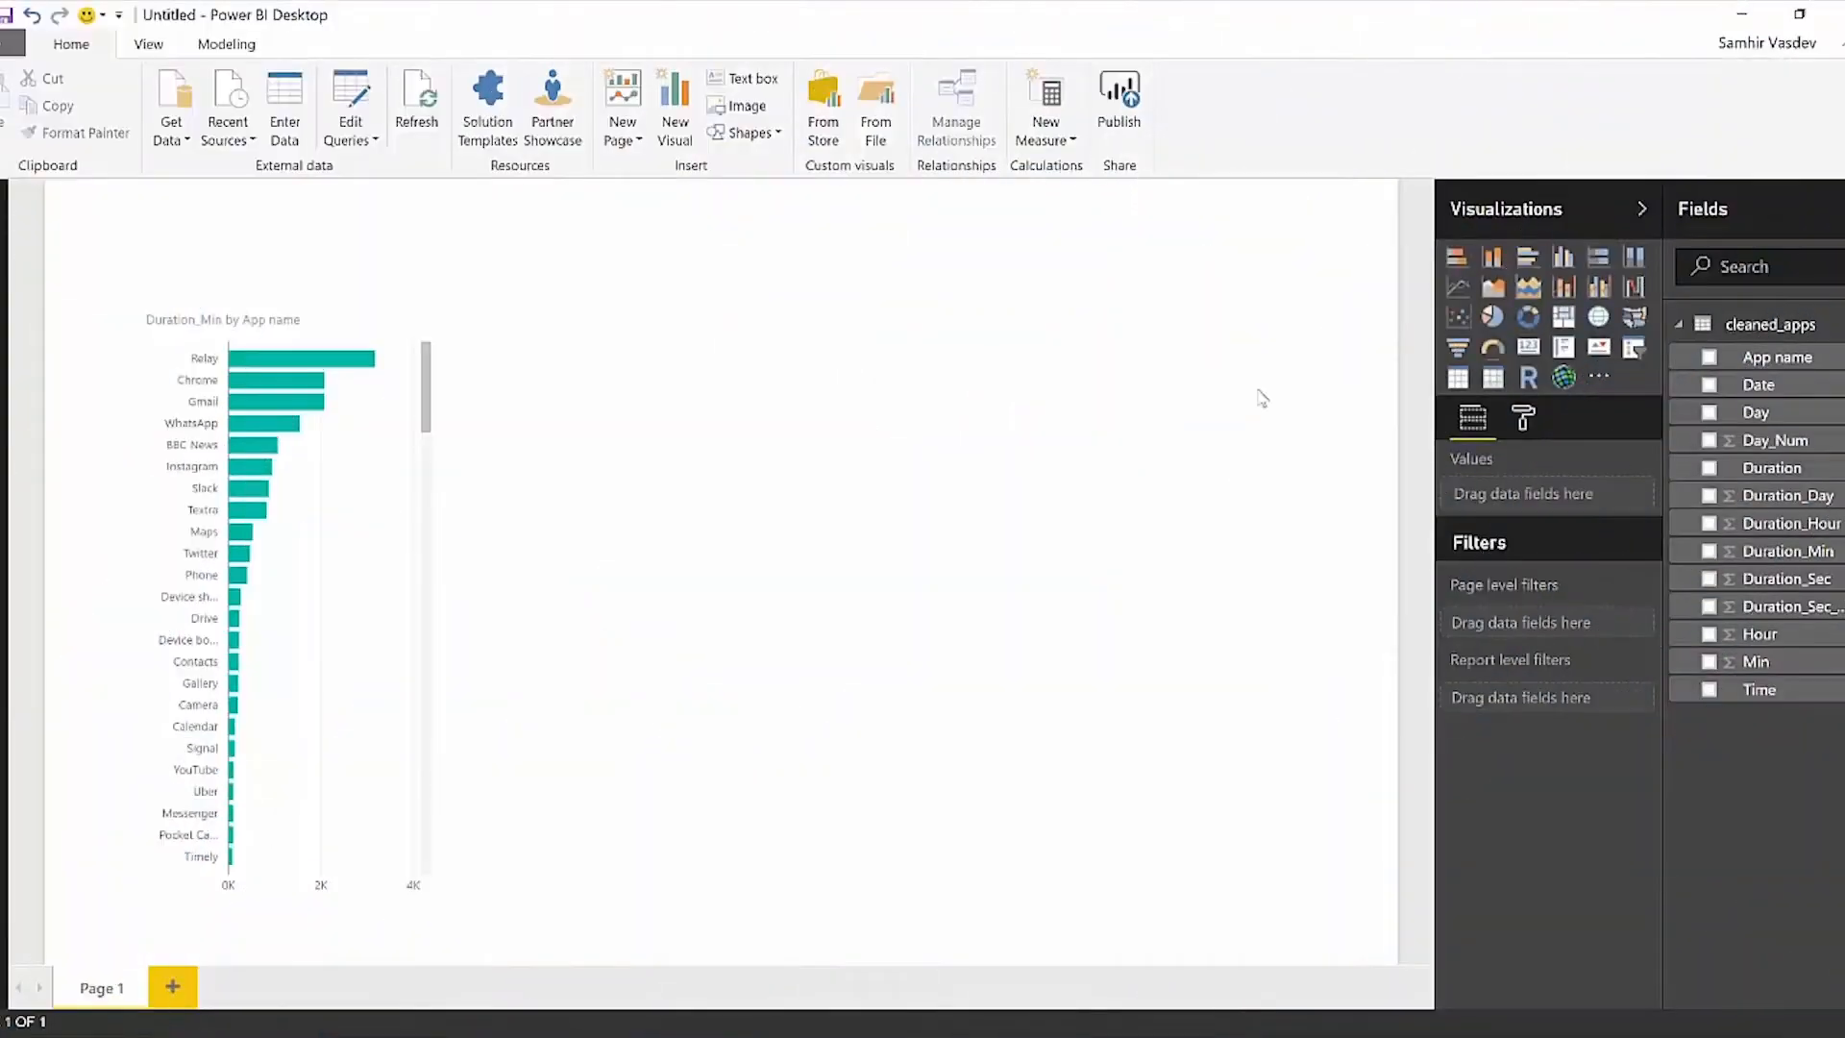
{"action": "mouse_move", "coordinate": [1493, 287]}
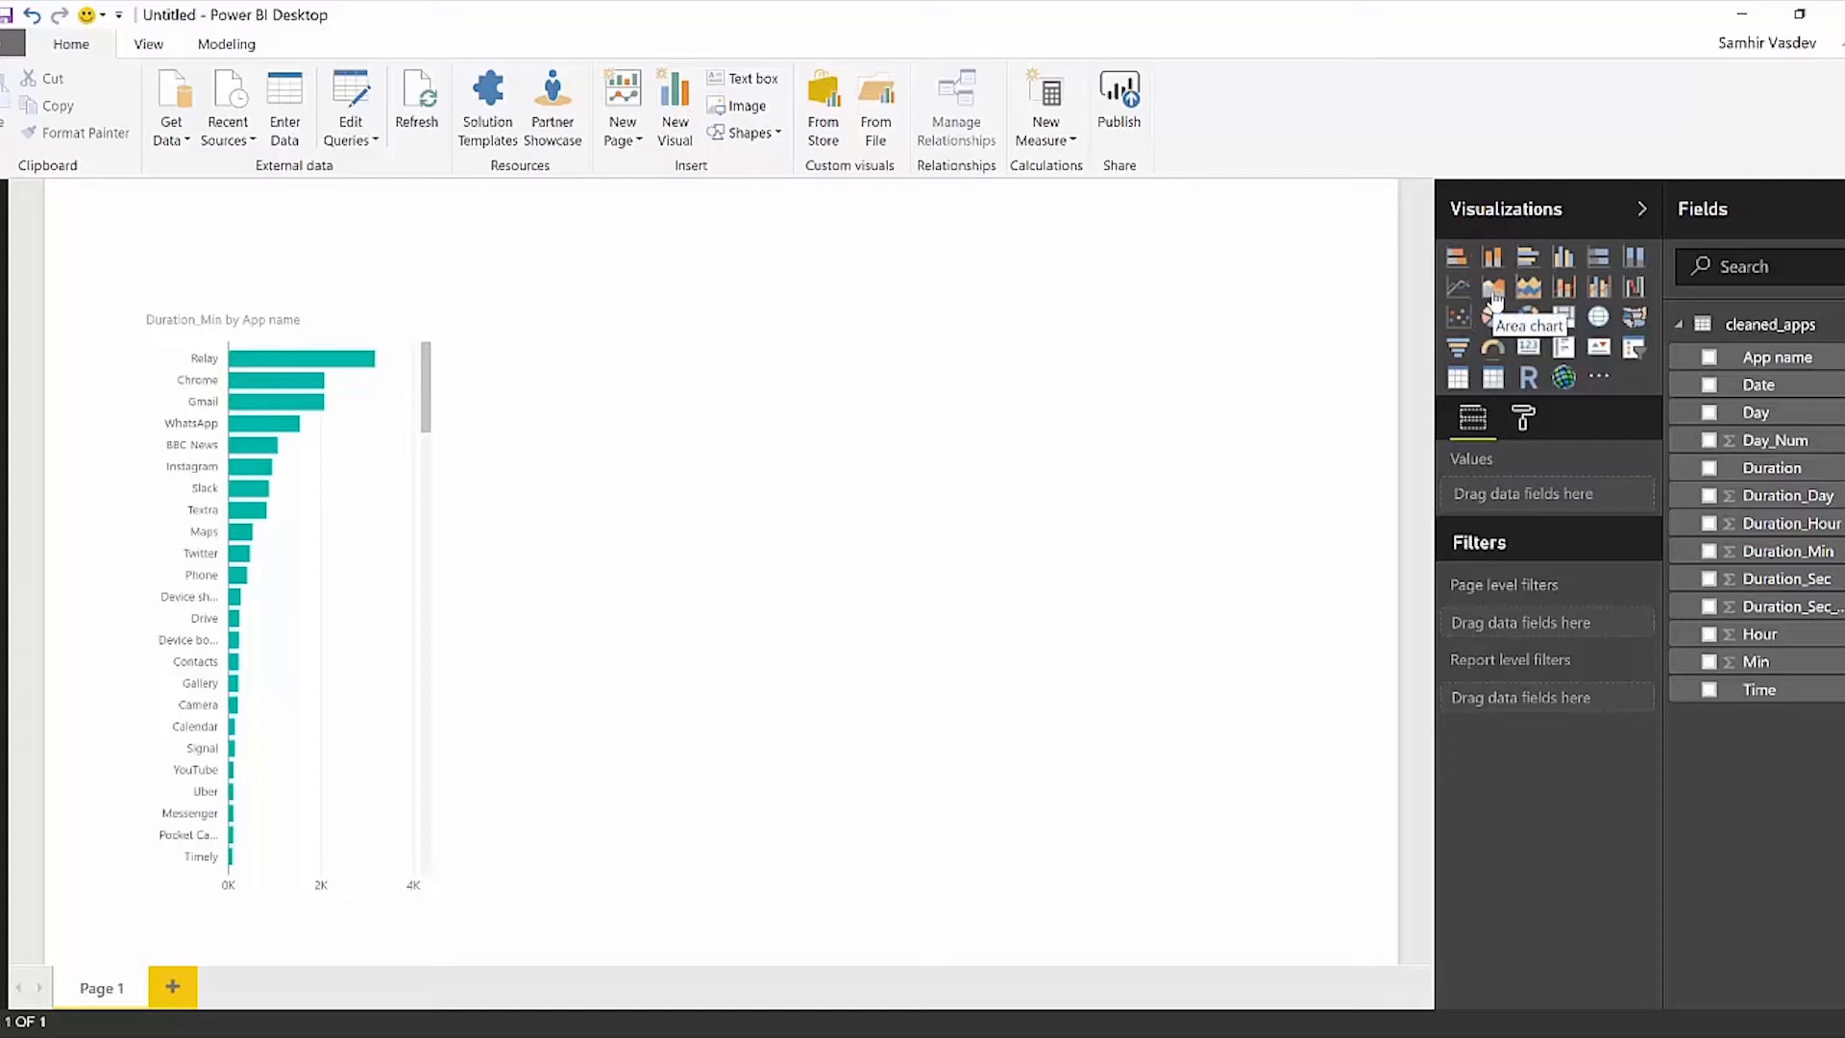
Insert an area chart plotting Duration_Hour by Day next to the app-usage bar chart.
{"action": "left_click", "coordinate": [1492, 287]}
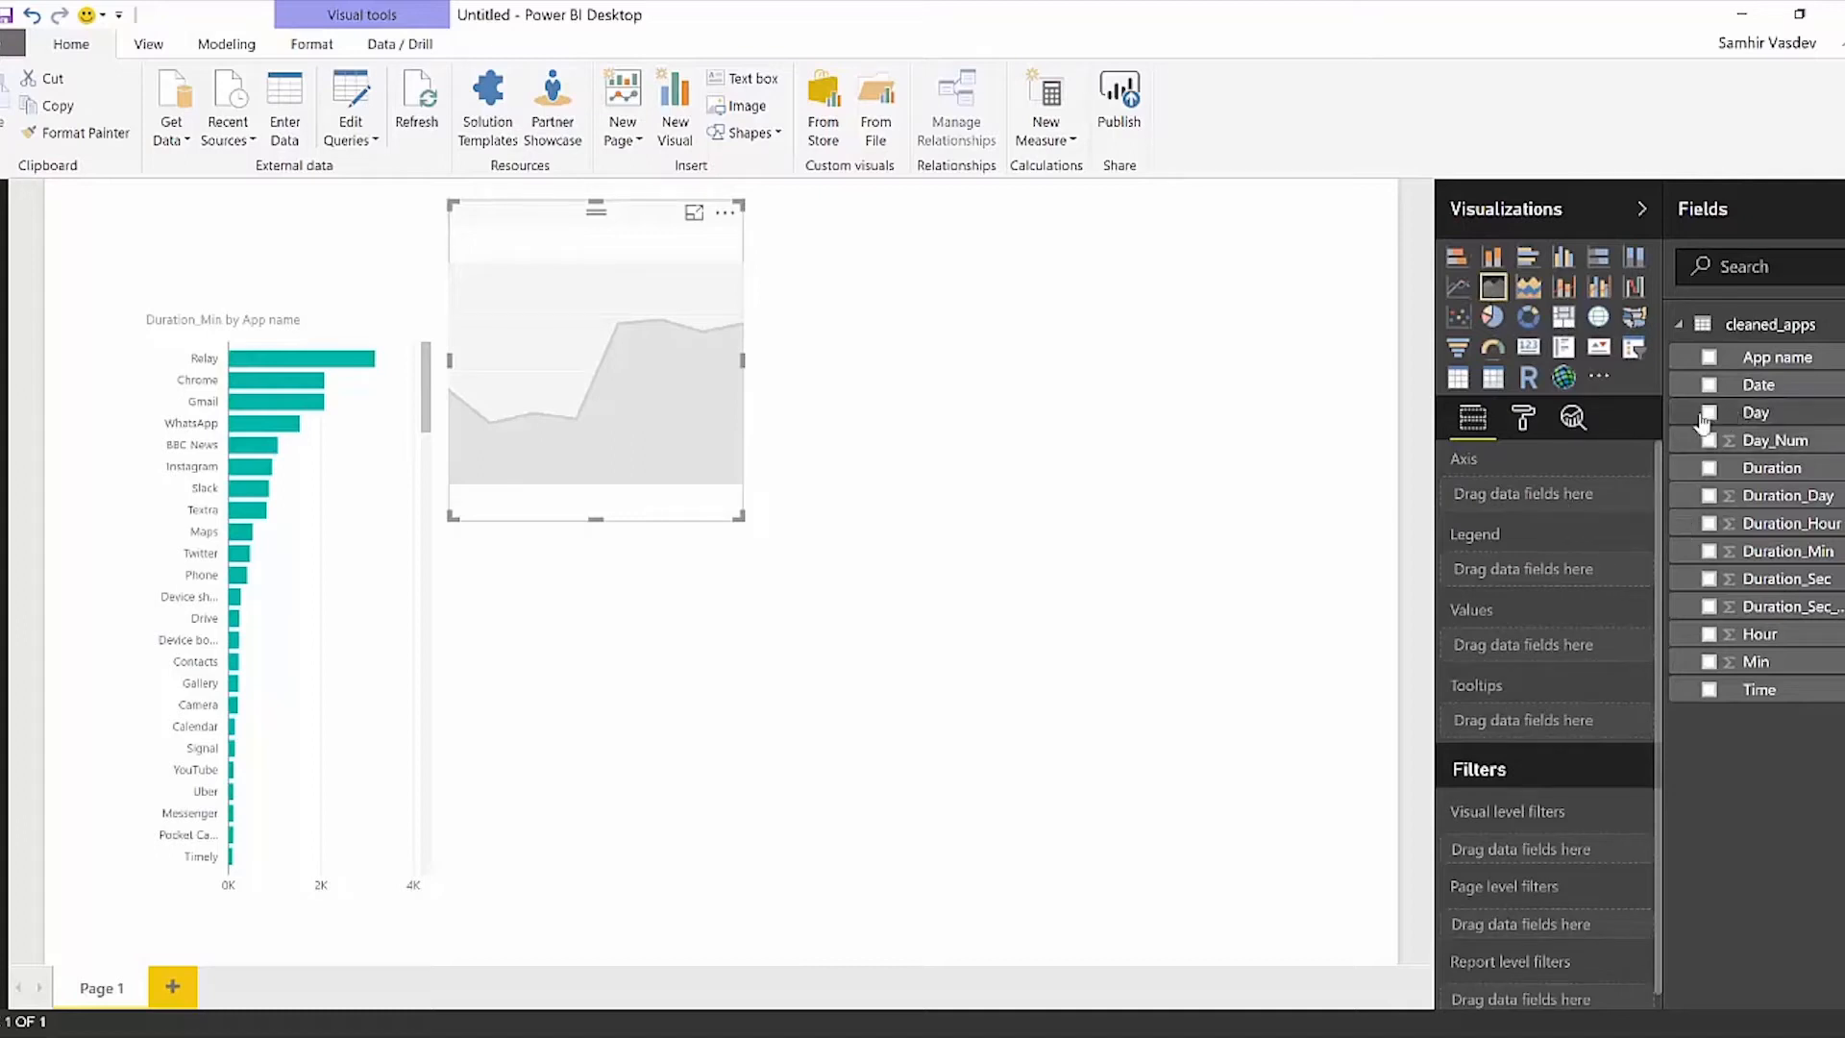
{"action": "left_click", "coordinate": [1709, 412]}
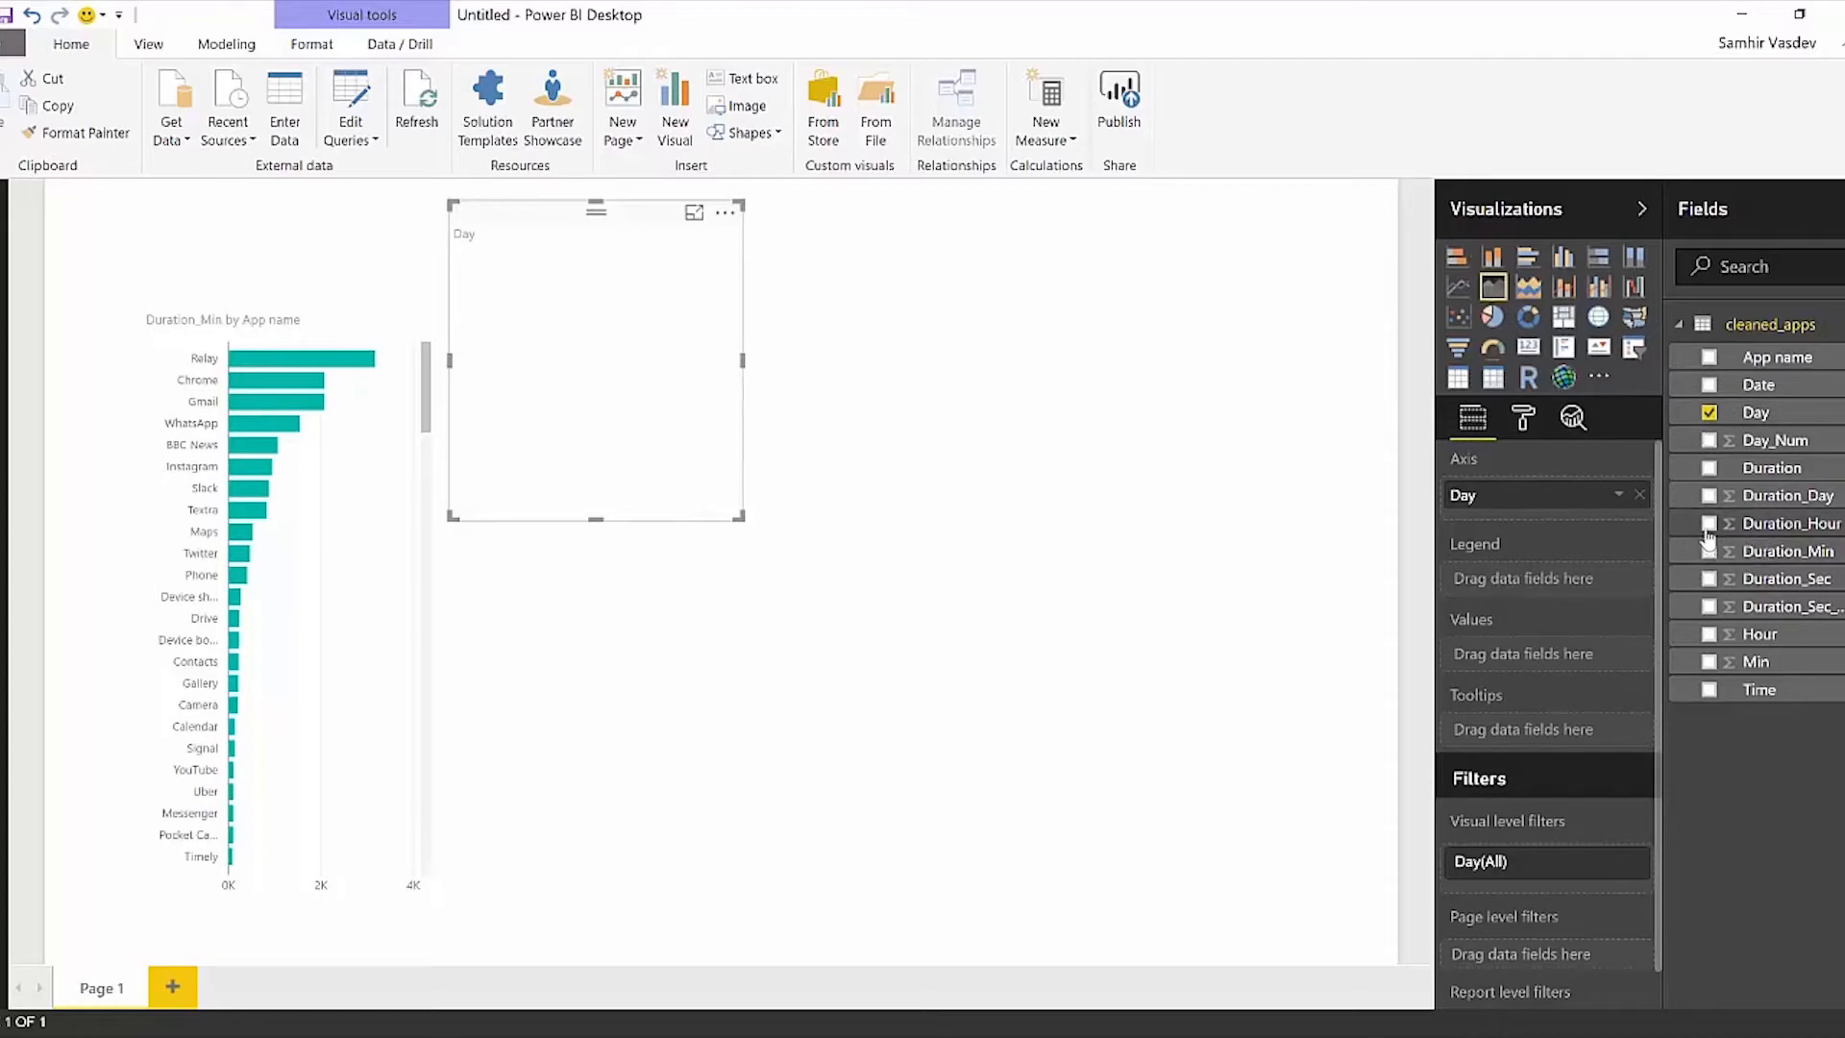
{"action": "left_click", "coordinate": [1710, 523]}
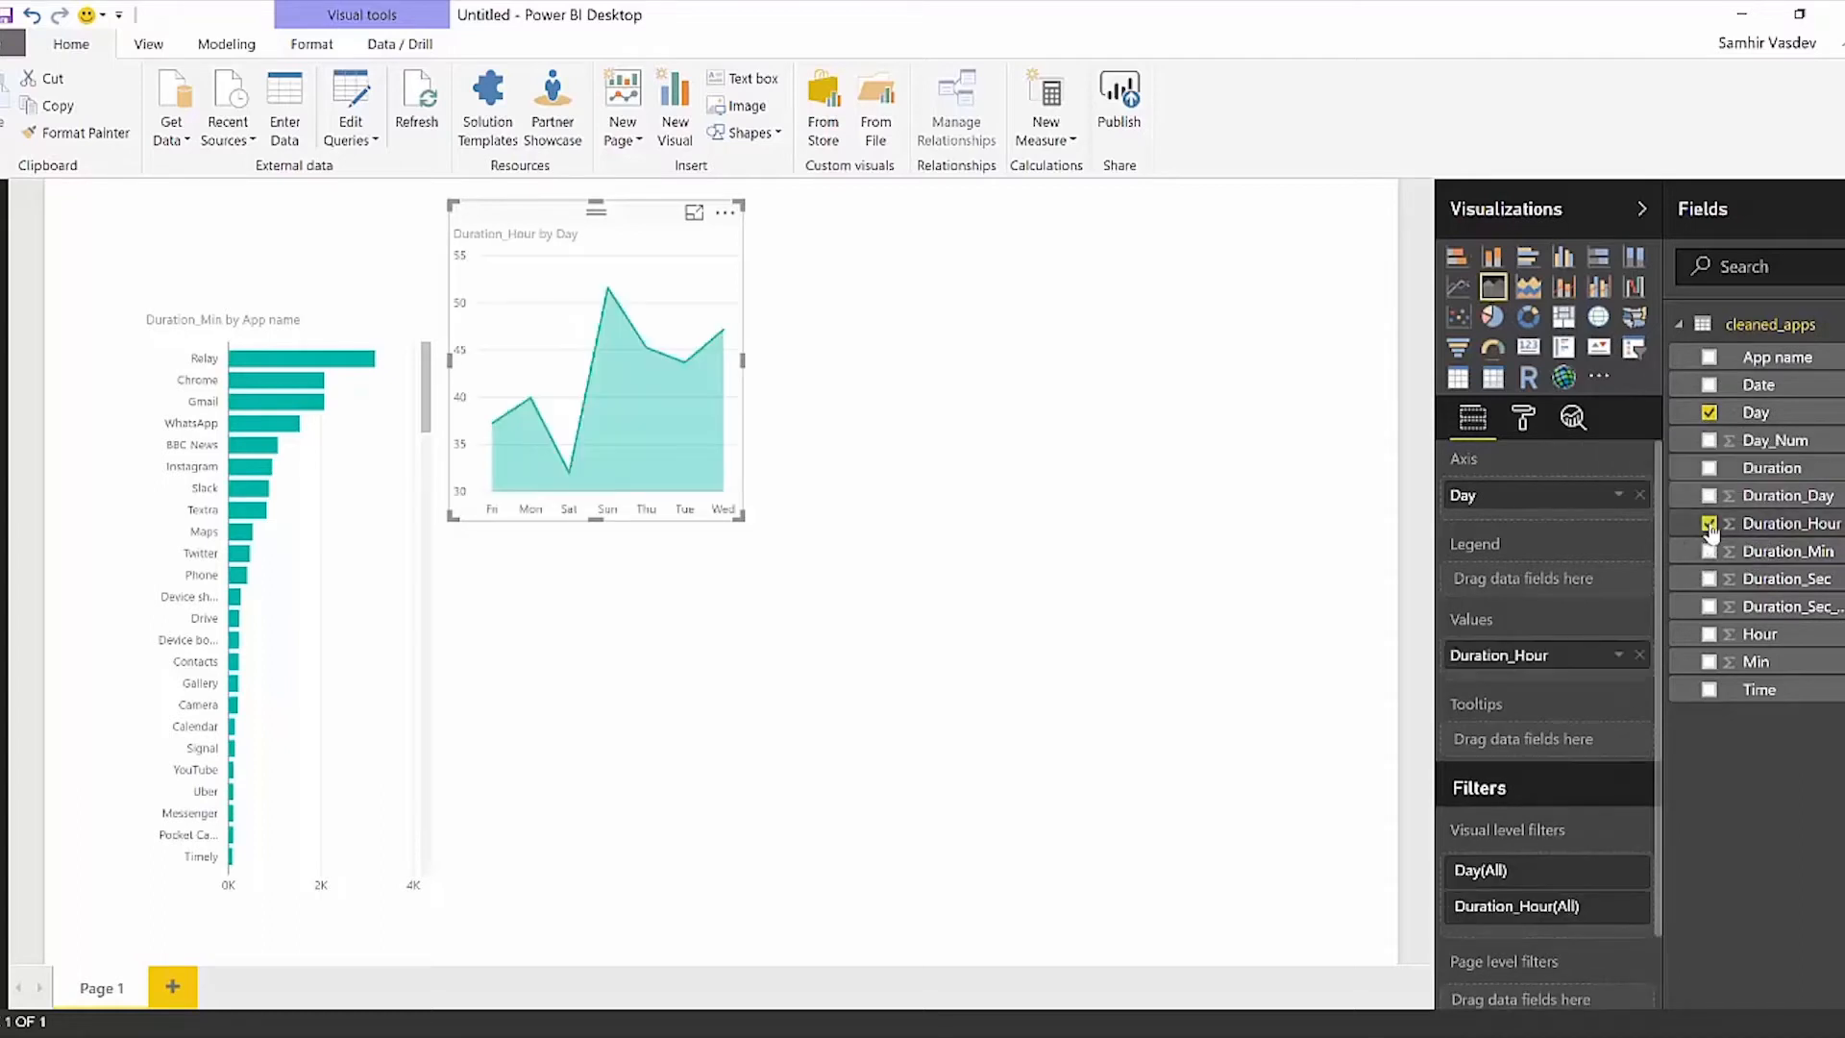
{"action": "left_click", "coordinate": [1709, 523]}
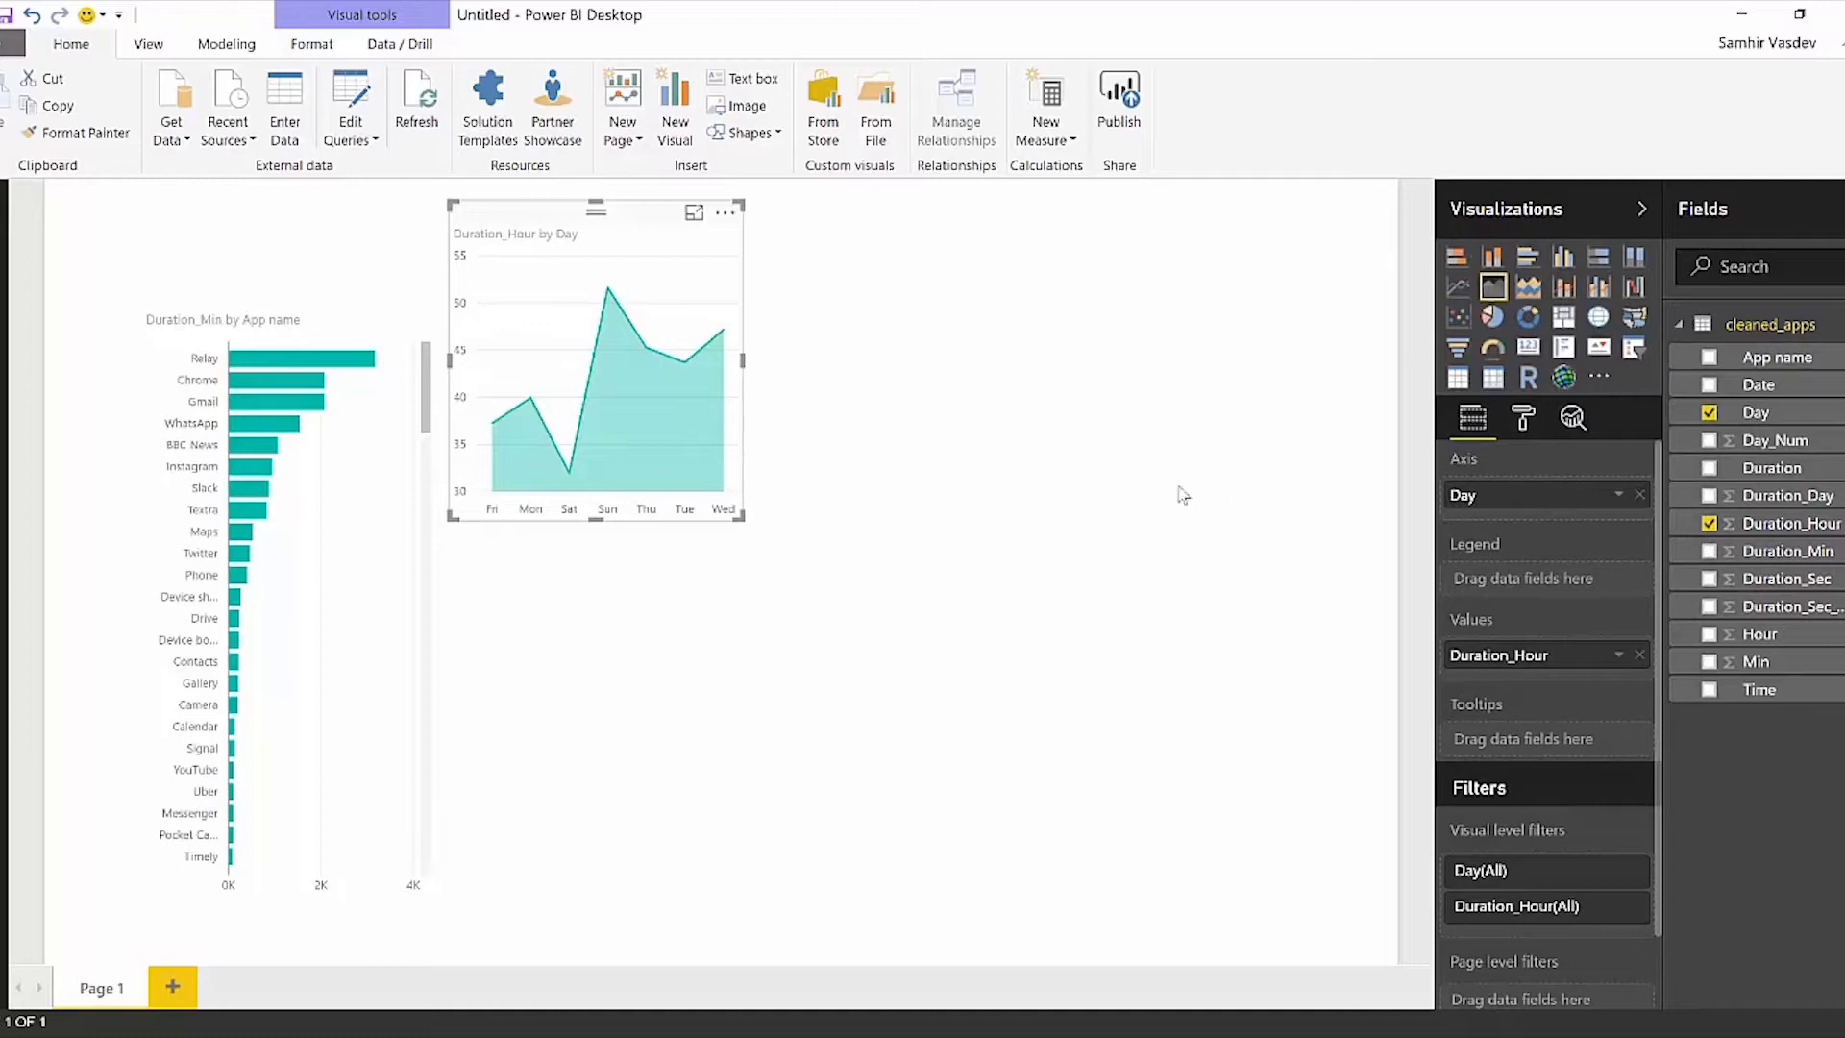